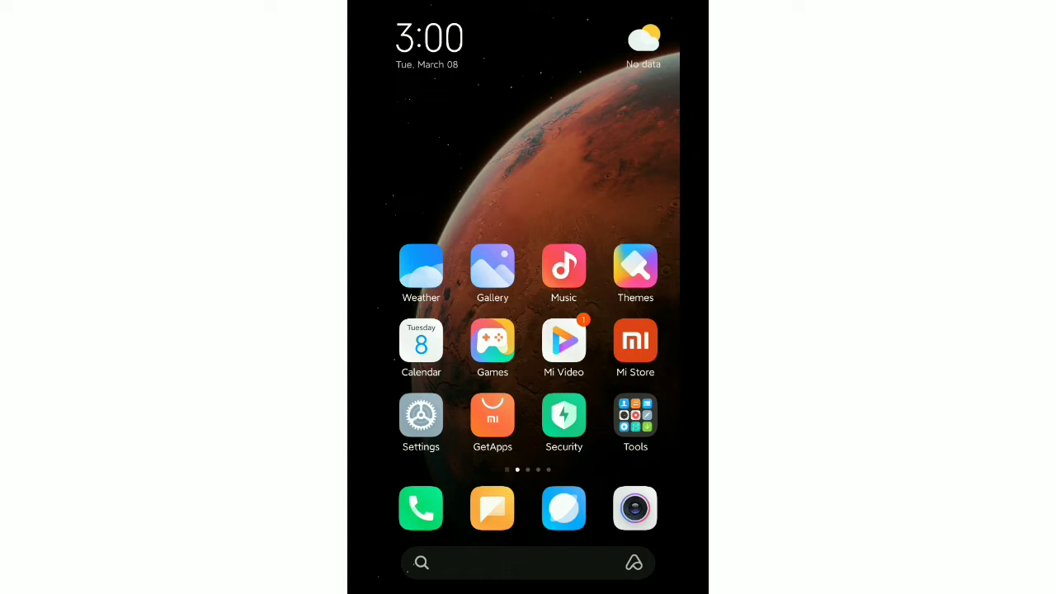
Launch Settings and scroll down to the personalization group showing Sound & vibration
click(421, 415)
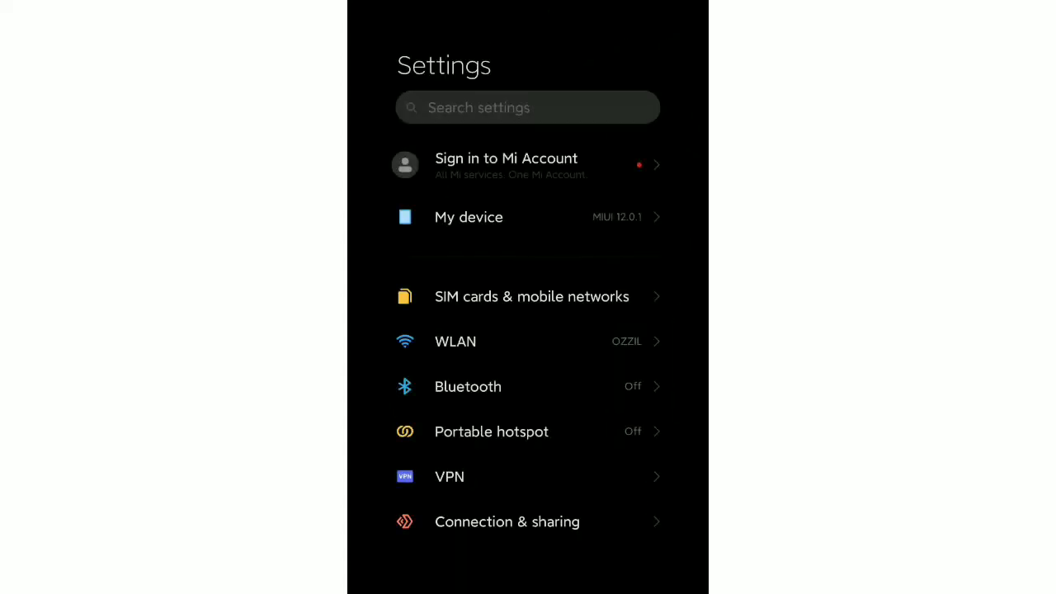
scroll(down, 3)
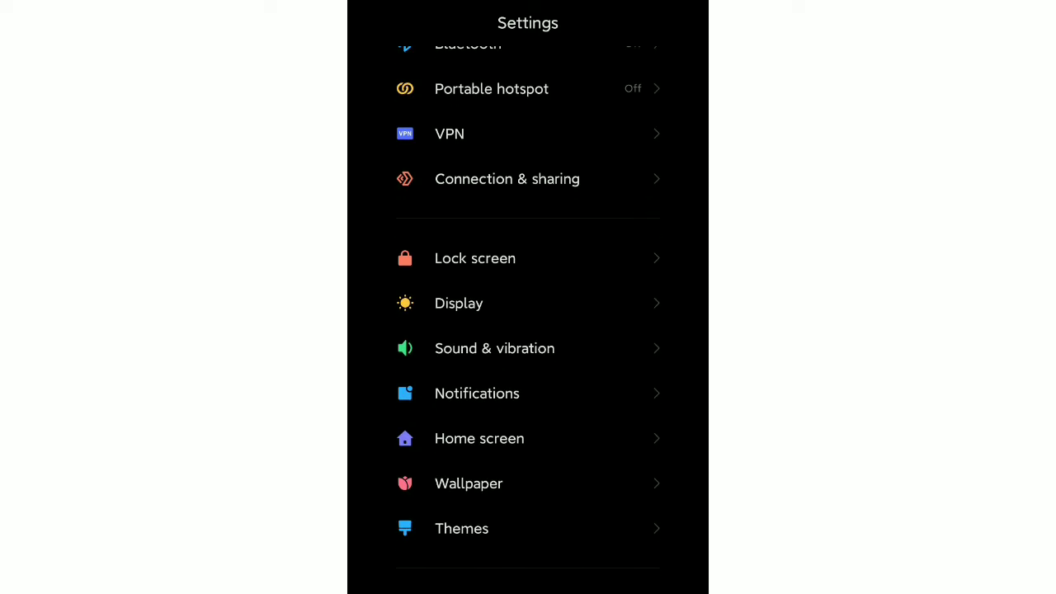
scroll(down, 3)
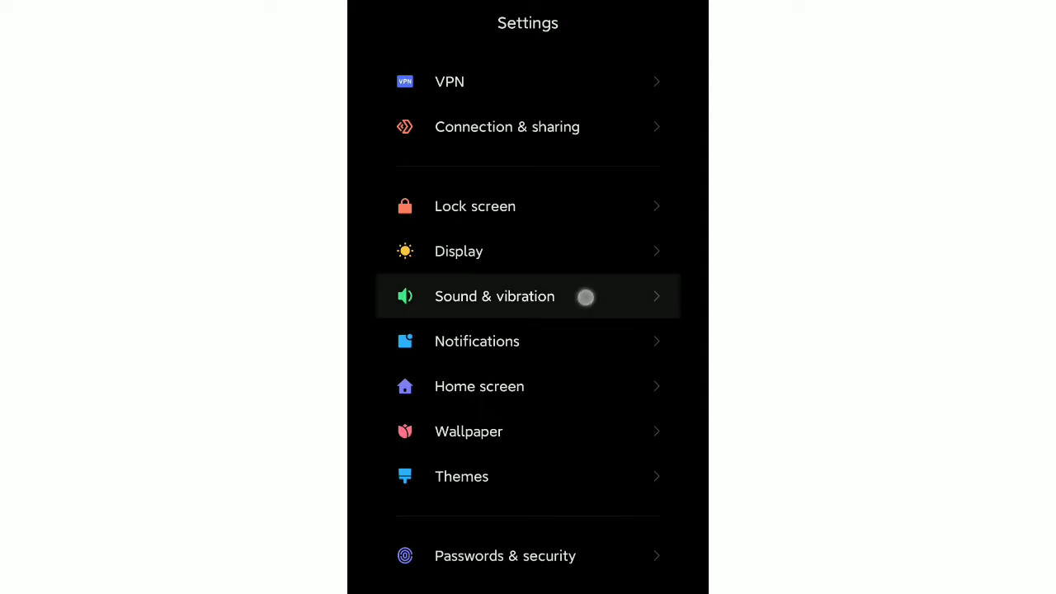
Enter Sound & vibration and scroll down toward Additional settings
click(494, 297)
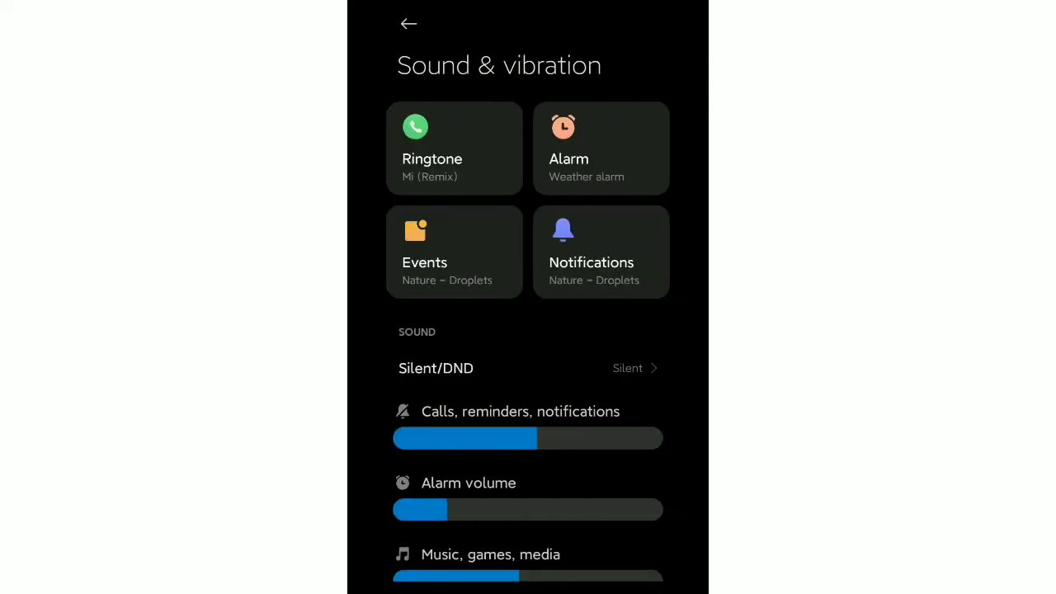
scroll(down, 3)
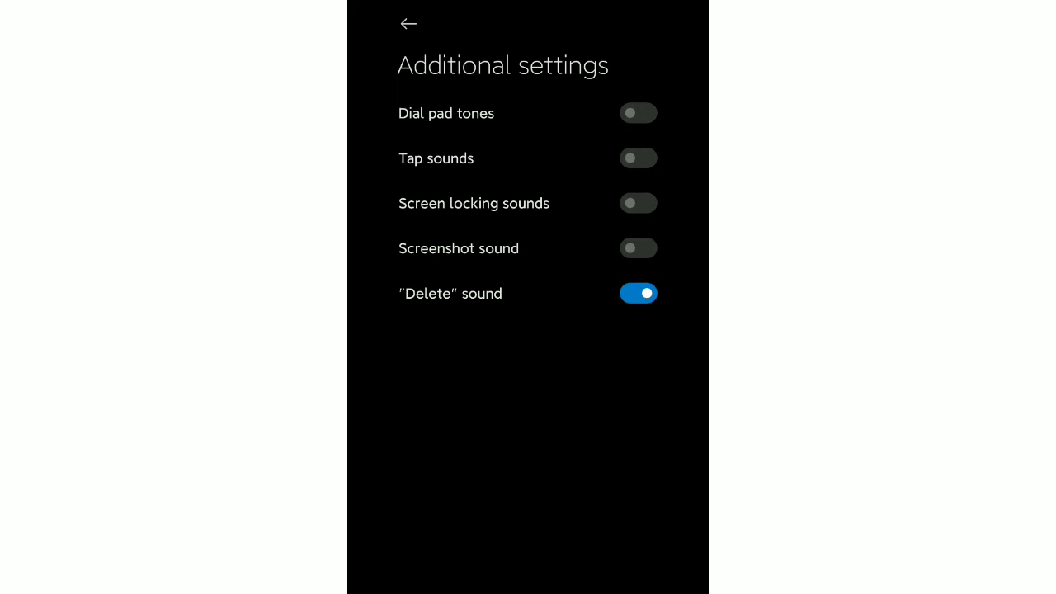
Switch off the "Delete" sound toggle in Additional settings
click(638, 293)
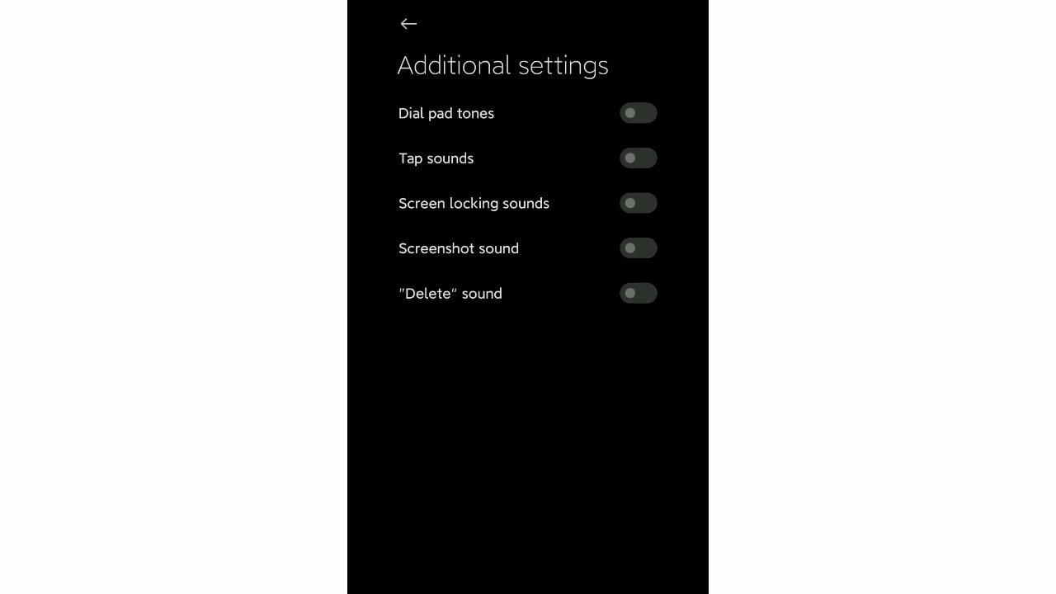